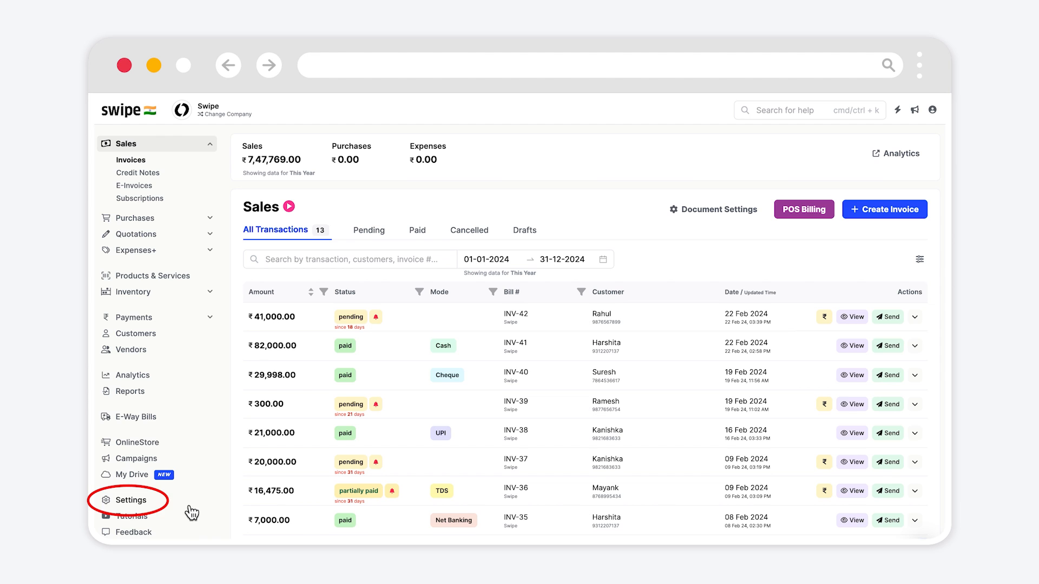
mouse_move(192, 513)
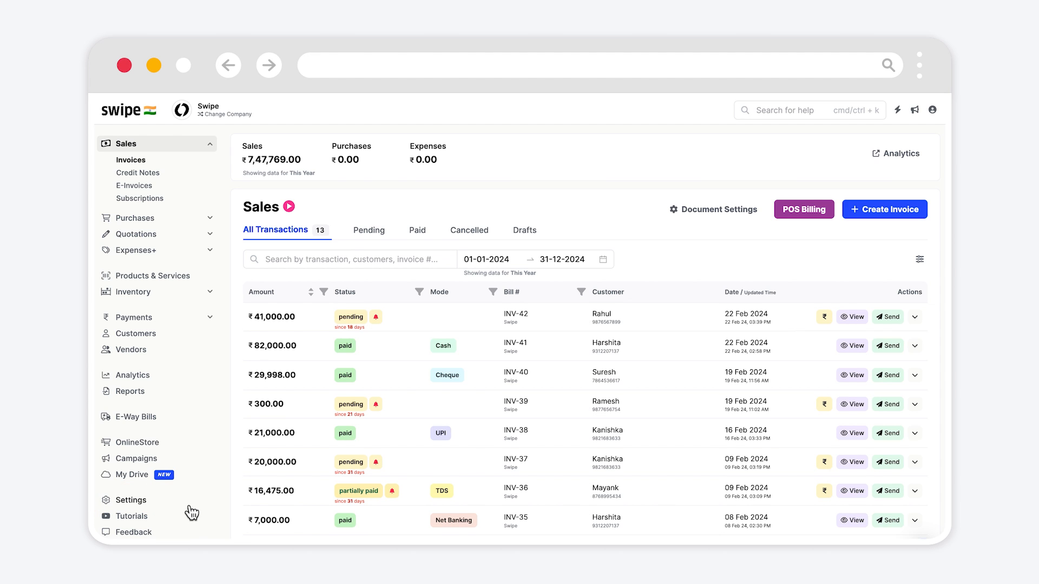
Leave the invoice list and land on the company details in Settings
left_click(131, 500)
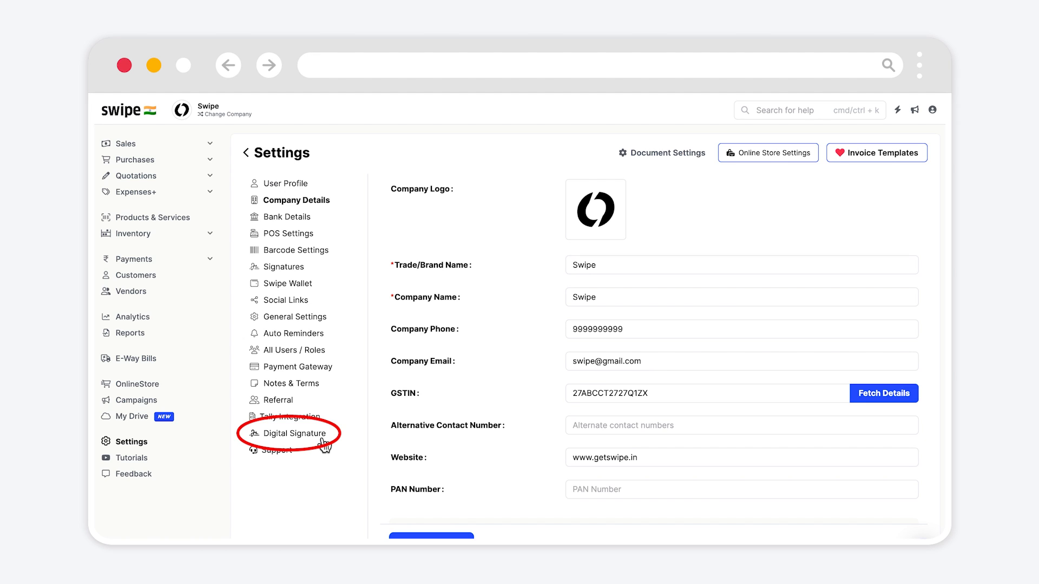
Upload the Nextspeed .pfx certificate in Digital Signature settings so it shows as active
left_click(294, 433)
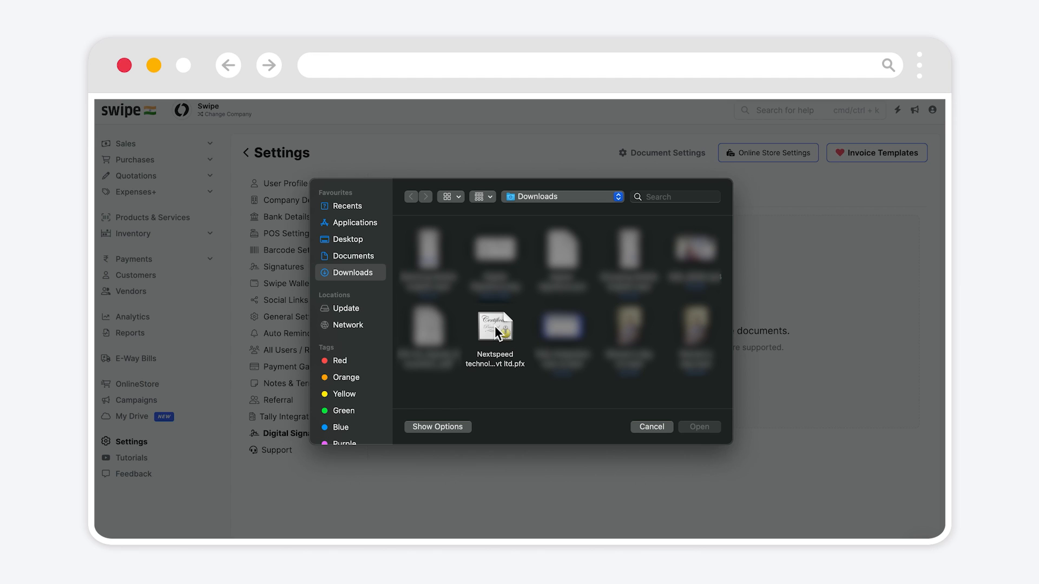
left_click(496, 327)
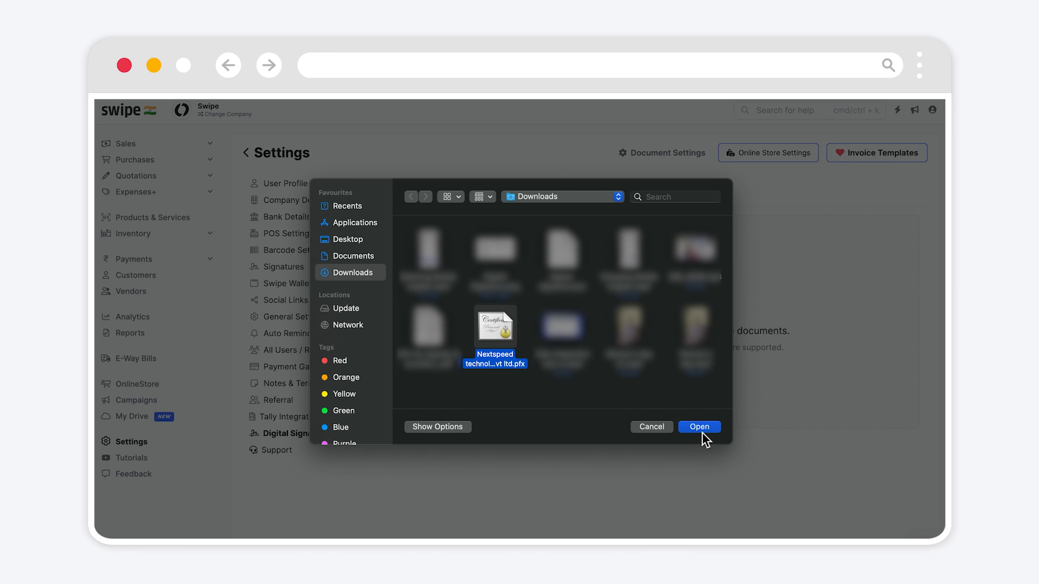
left_click(699, 427)
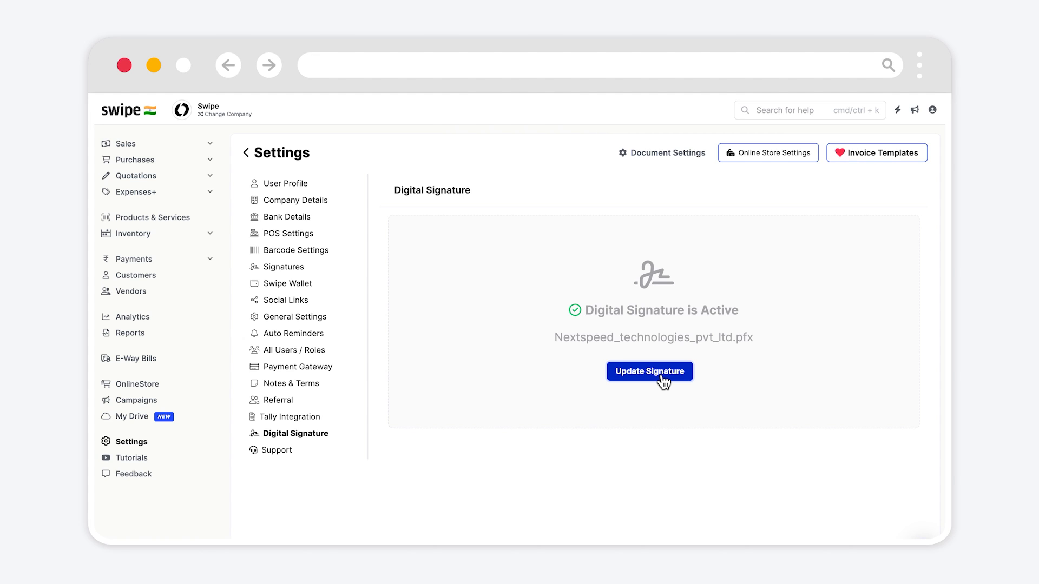
mouse_move(145, 177)
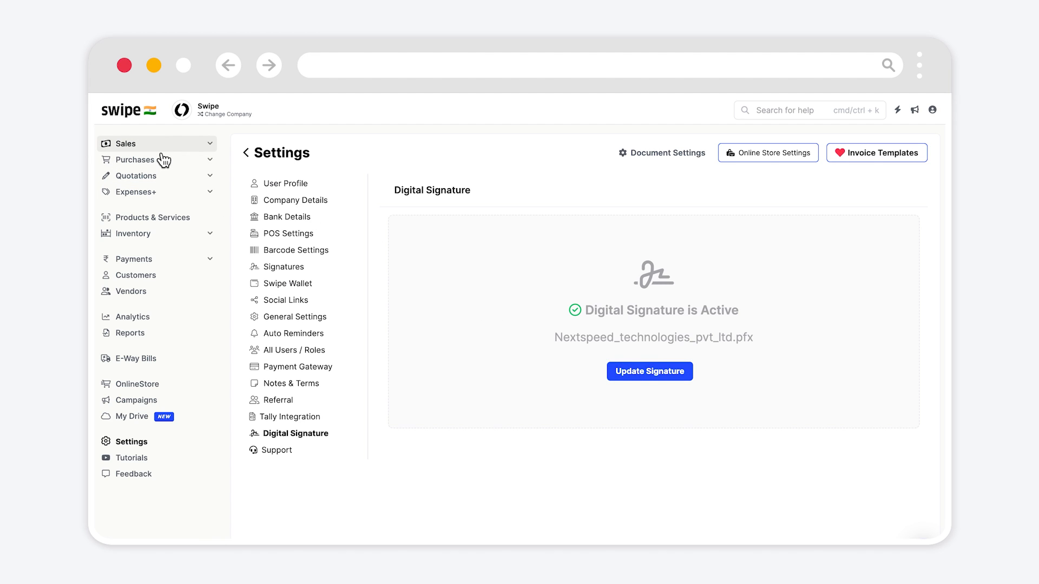
Return to Sales > Invoices and show the actions list for invoice INV-42
left_click(125, 143)
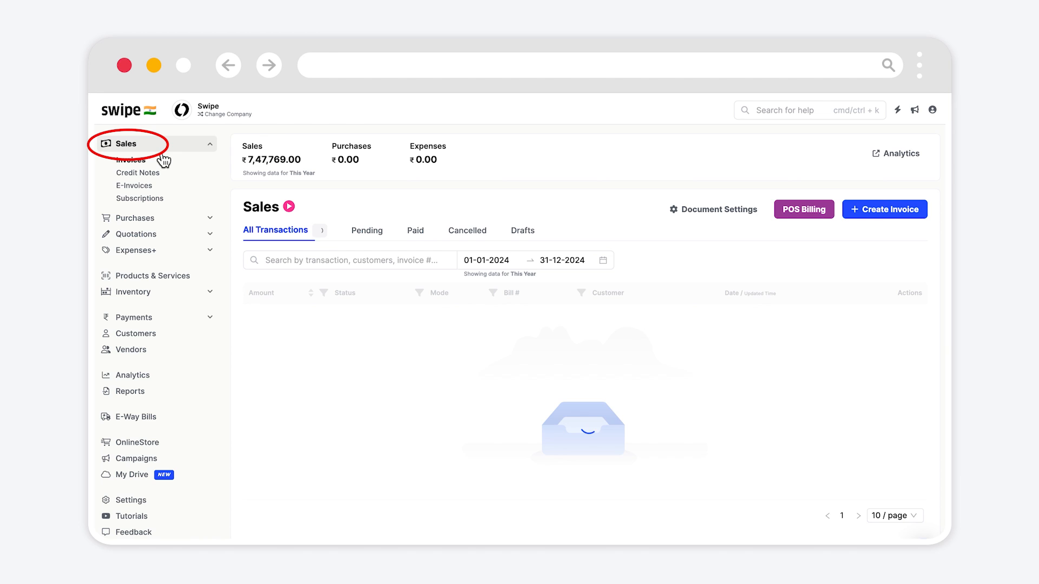
left_click(131, 160)
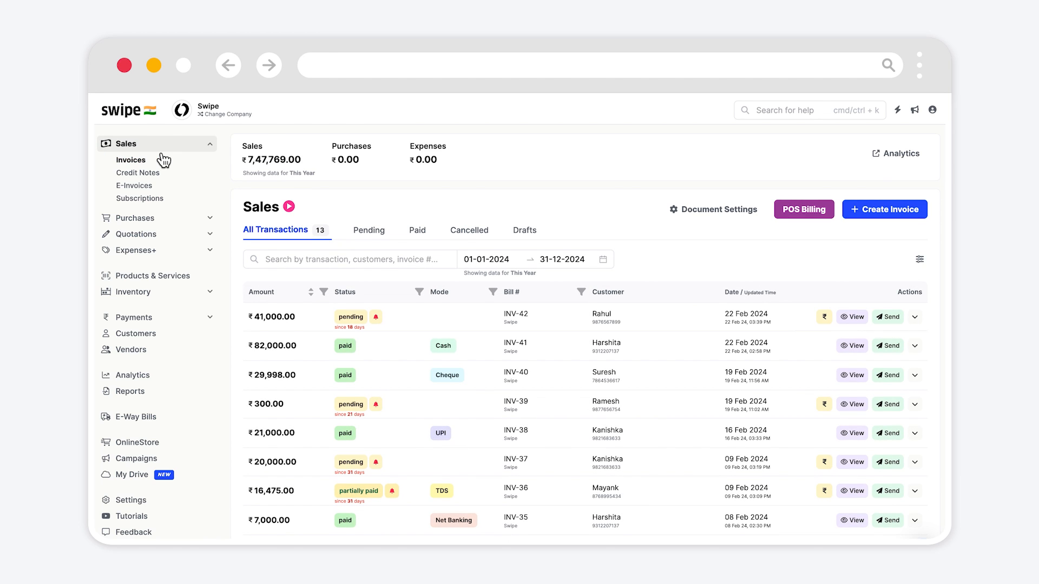
mouse_move(900, 329)
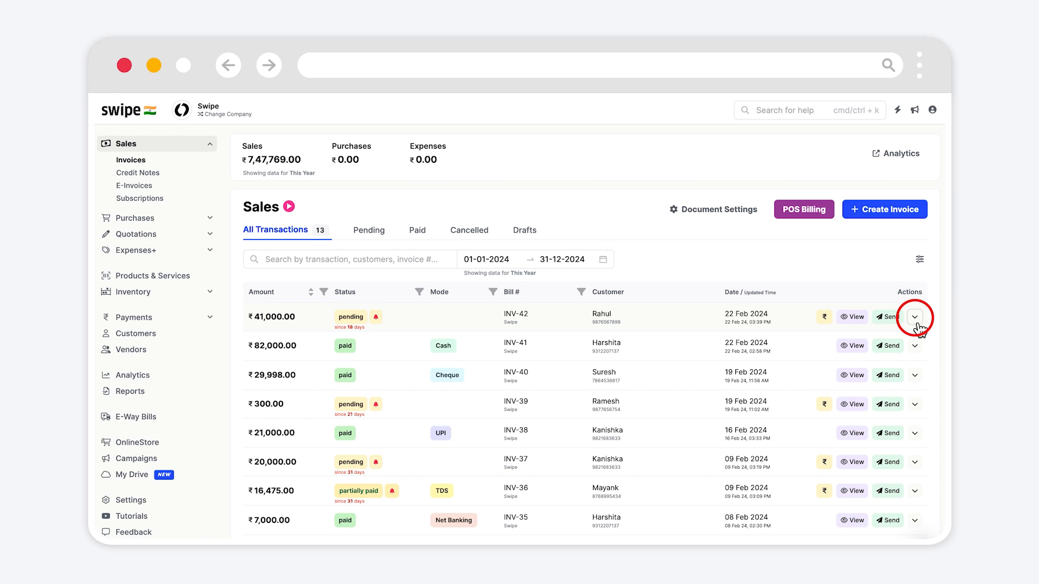
left_click(918, 317)
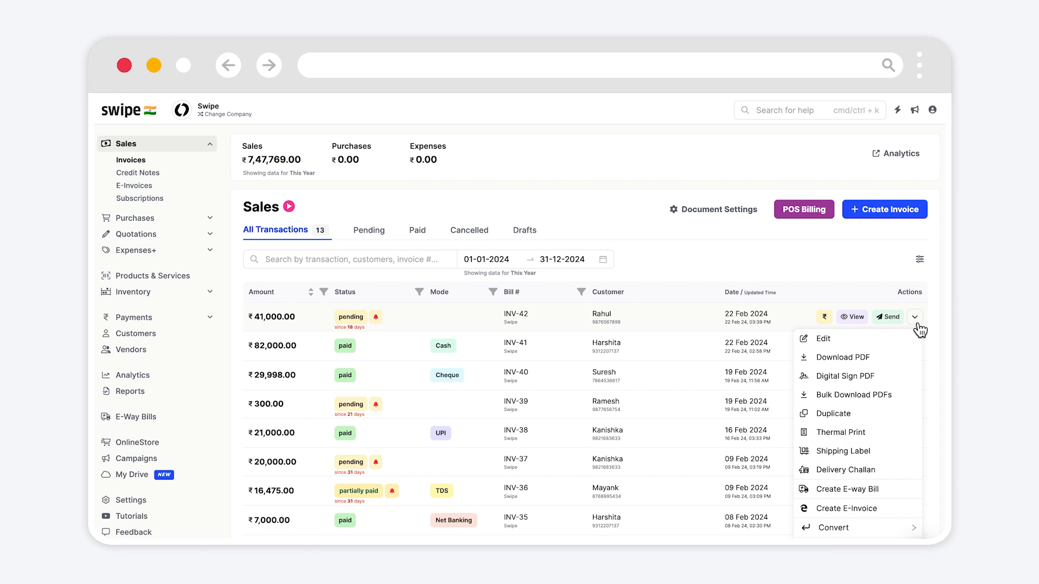
mouse_move(845, 382)
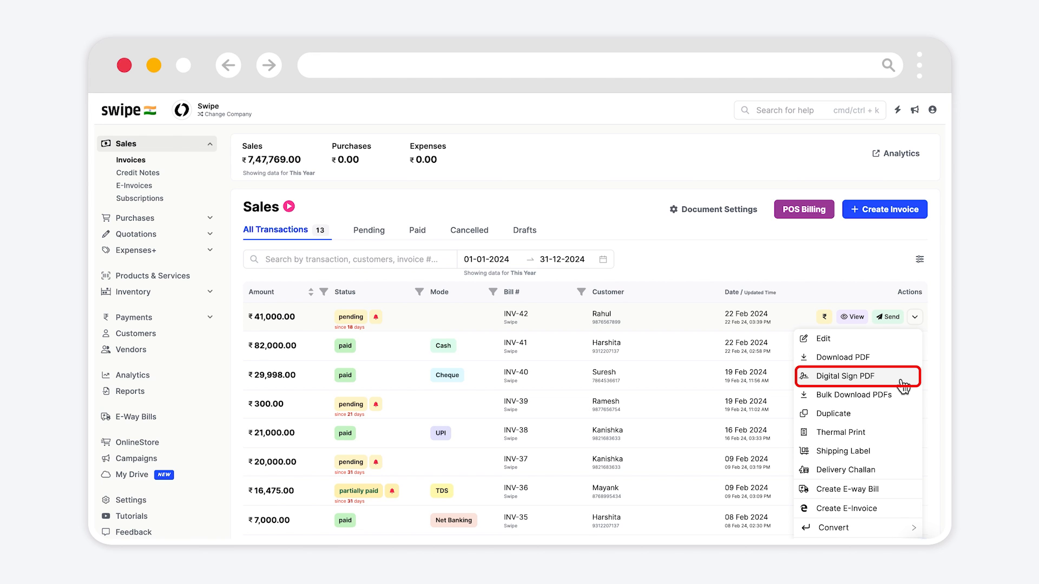
Digitally sign INV-42 with the PFX password and download the signed PDF
left_click(844, 377)
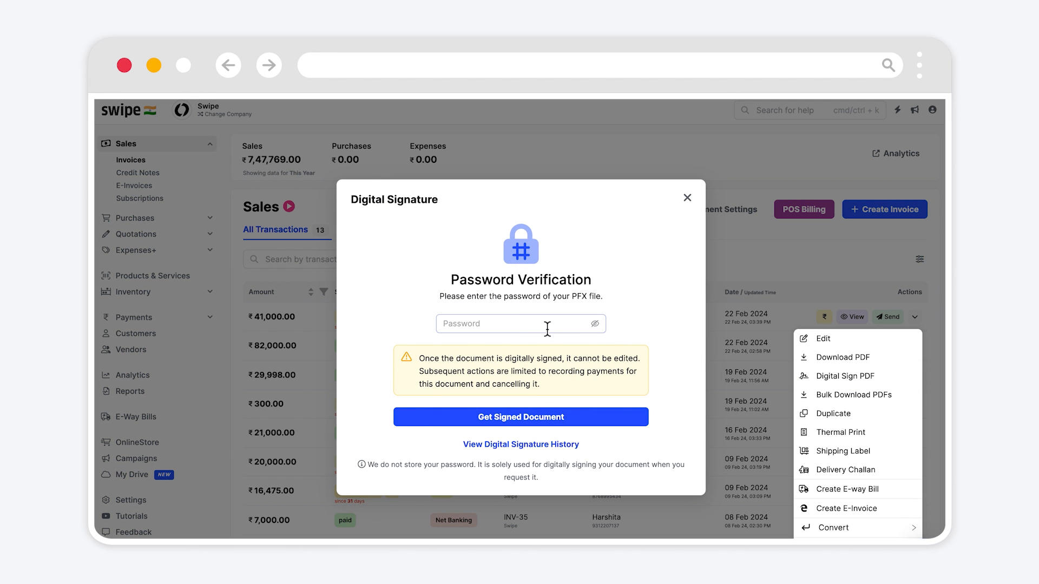
left_click(508, 325)
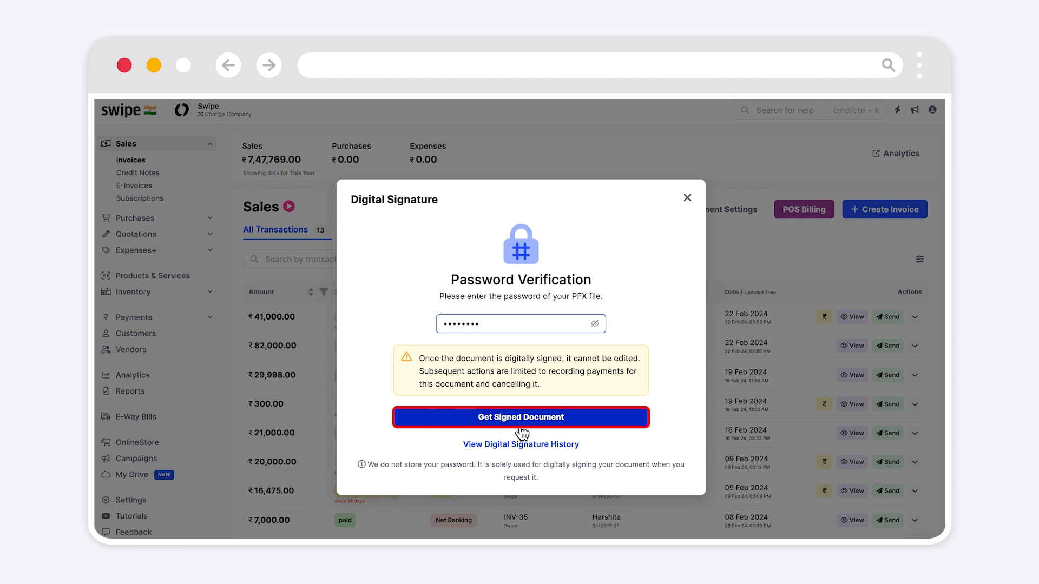
left_click(520, 418)
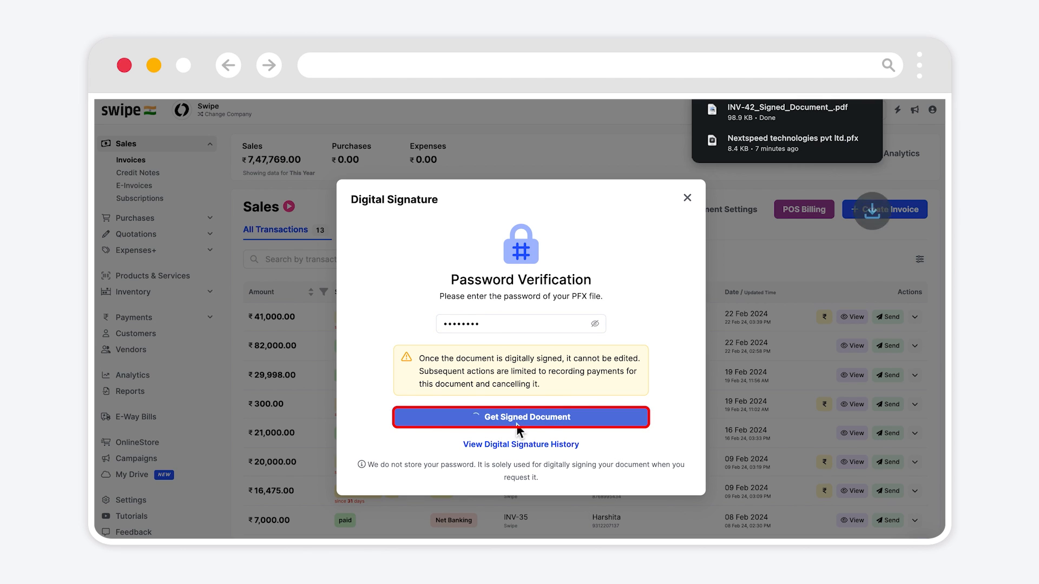
left_click(521, 418)
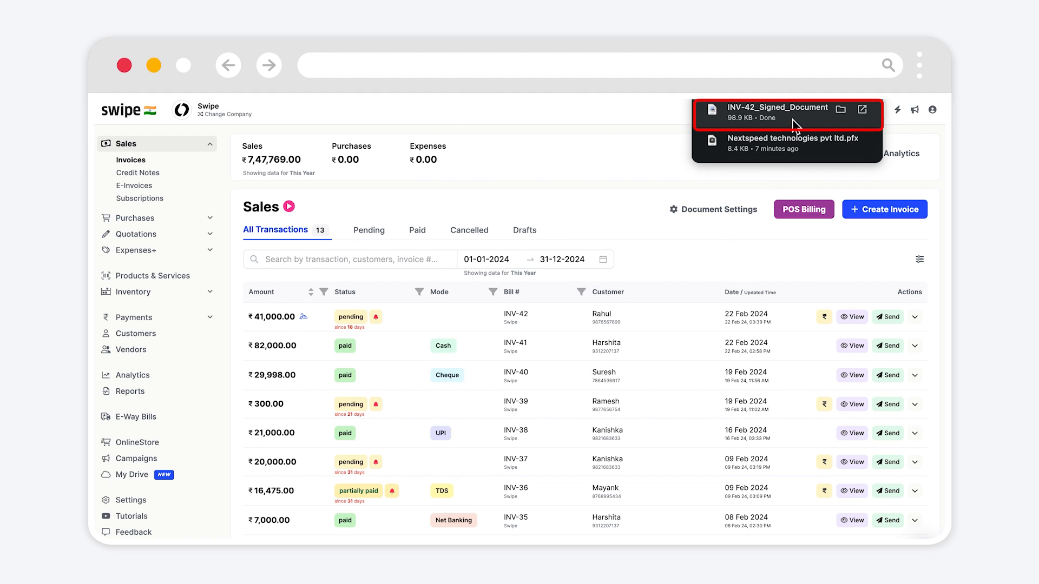
left_click(778, 111)
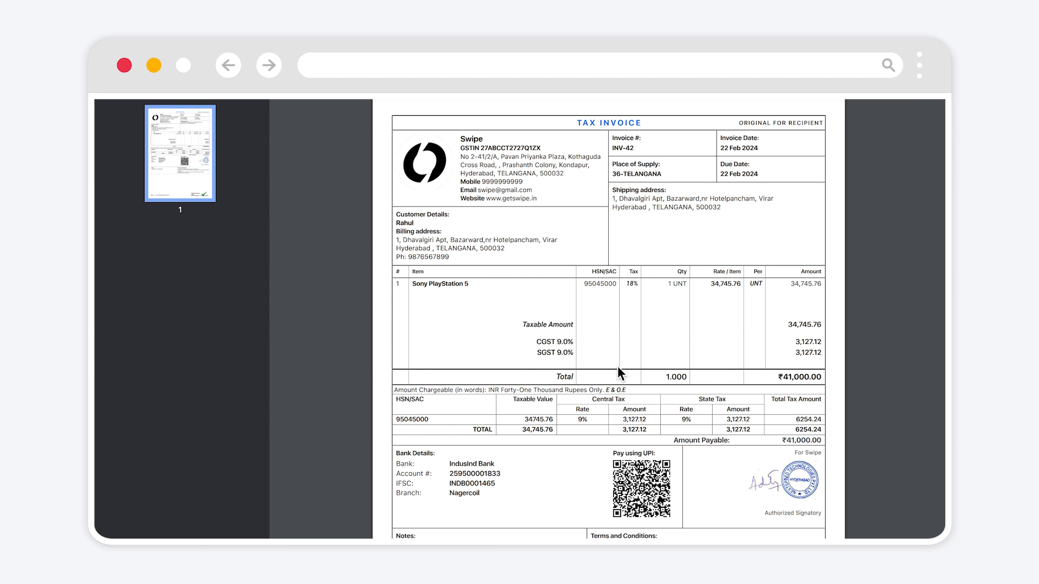
scroll("down", 3)
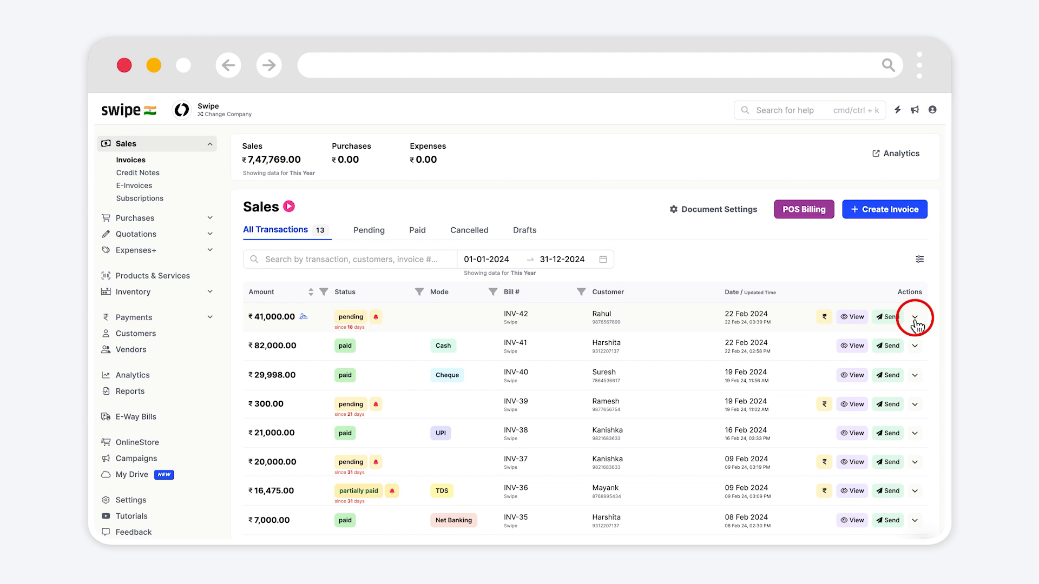
left_click(919, 317)
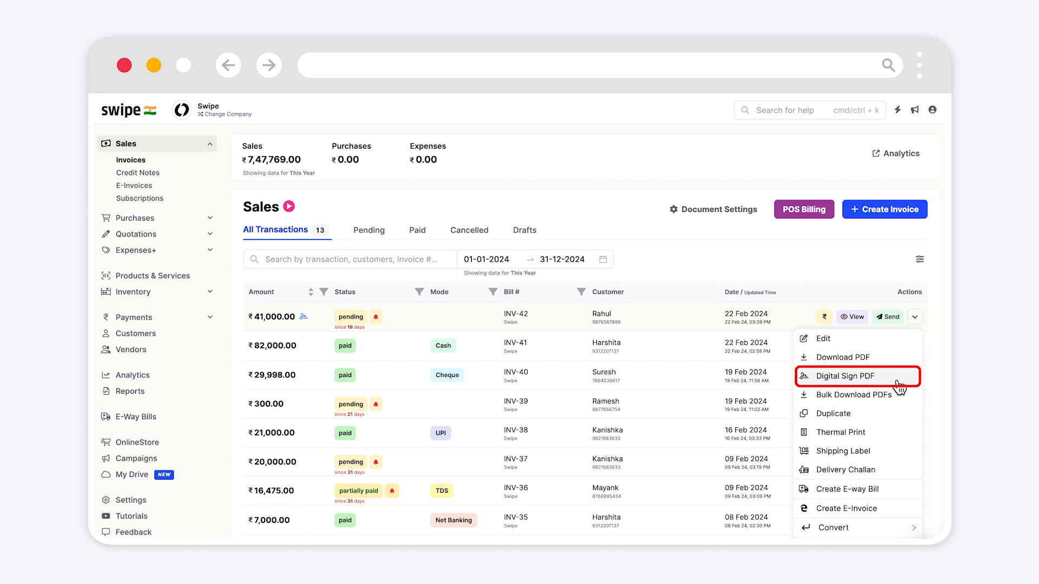
left_click(845, 377)
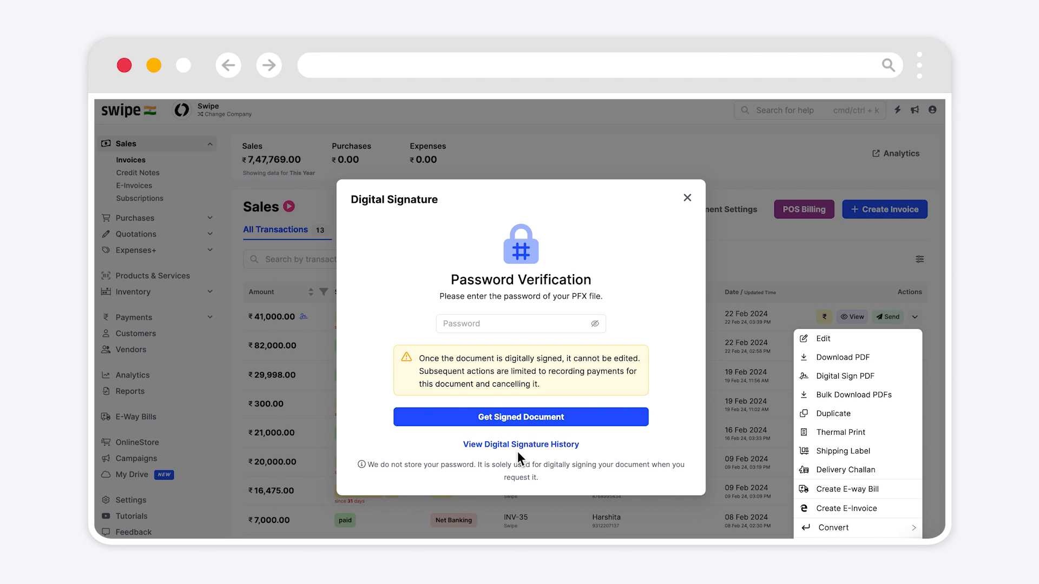
left_click(520, 444)
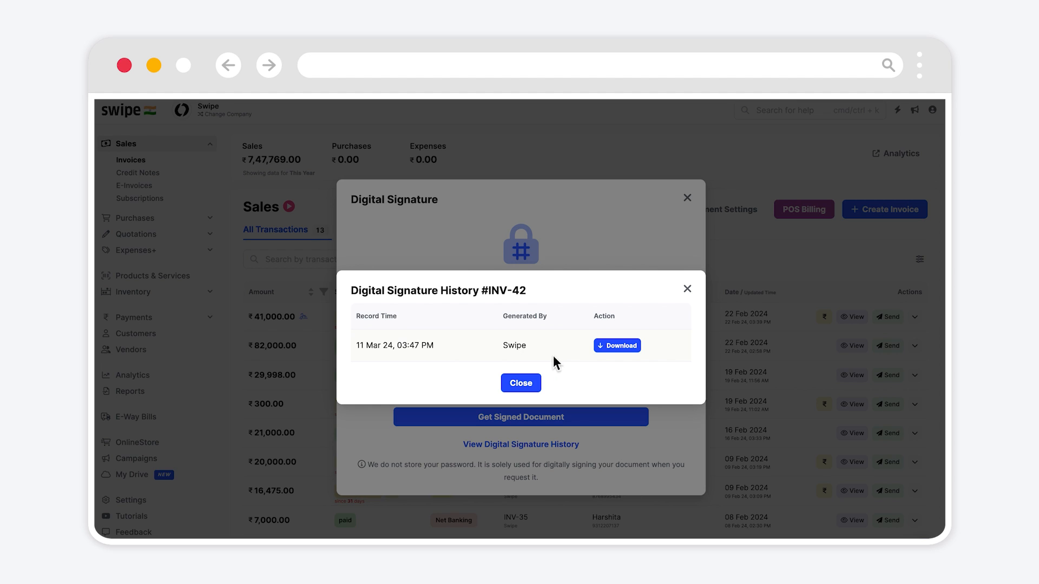
mouse_move(591, 370)
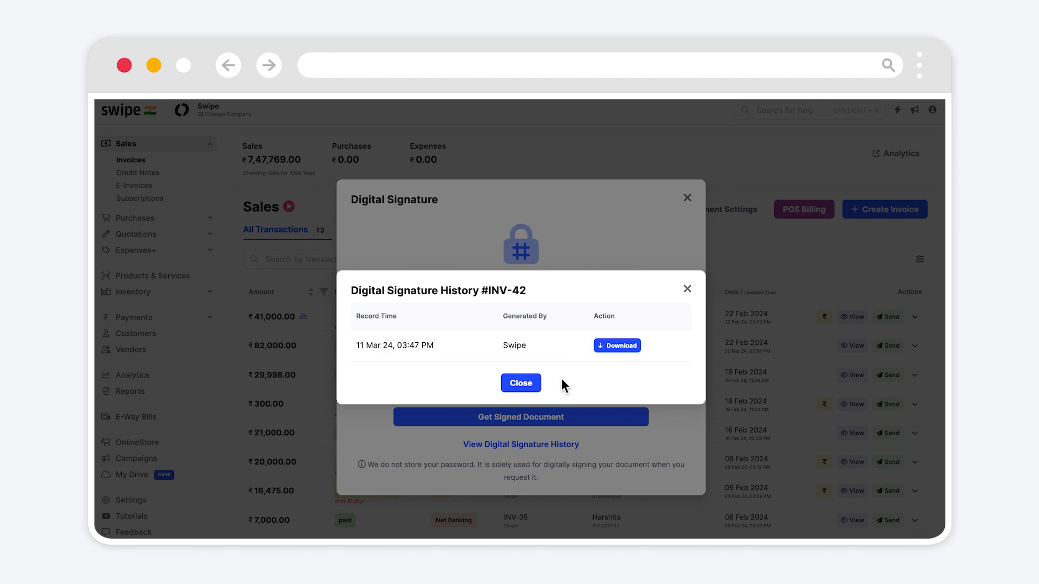
left_click(520, 384)
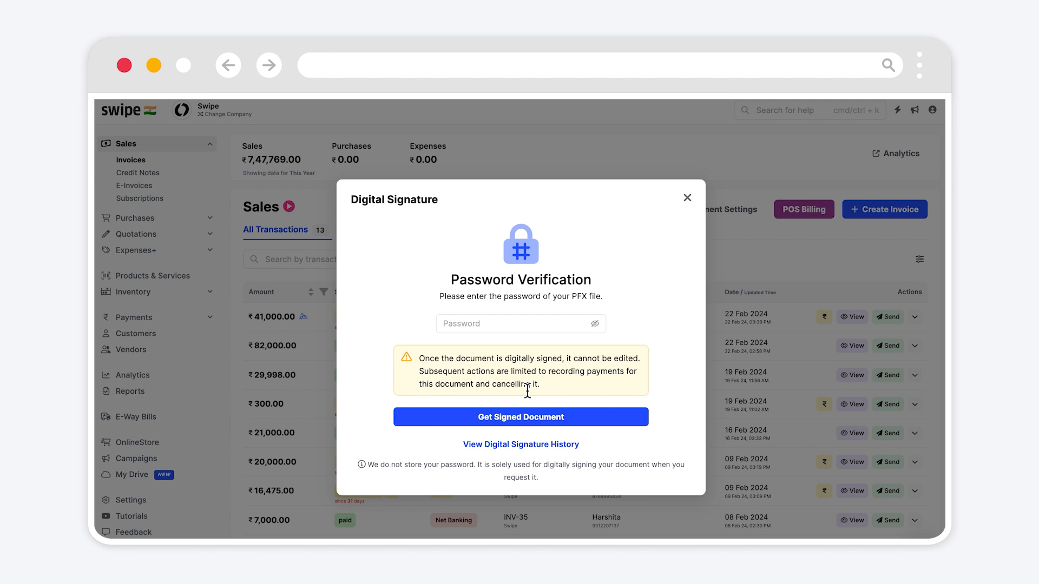
mouse_move(687, 197)
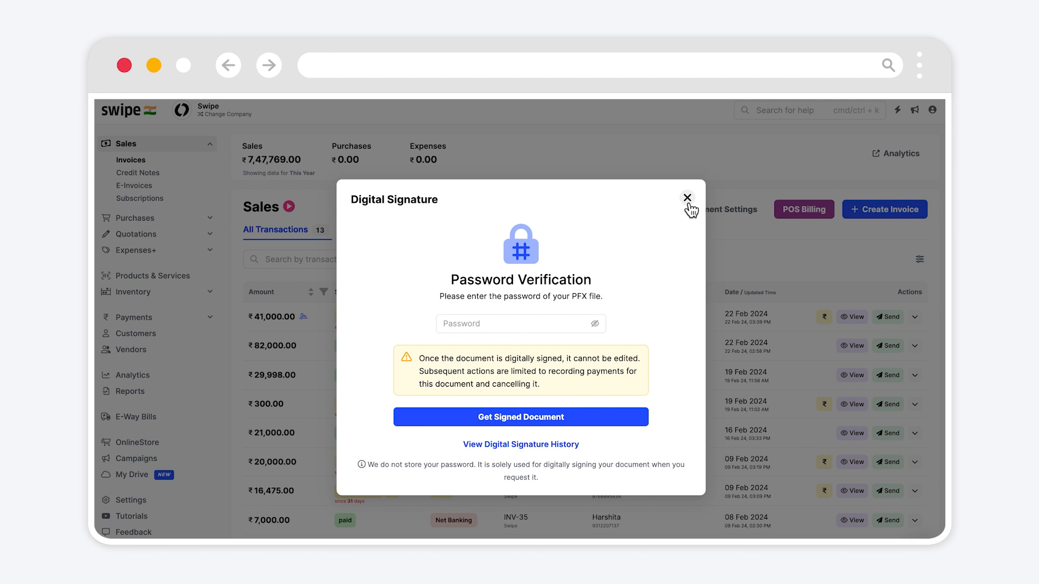
left_click(687, 197)
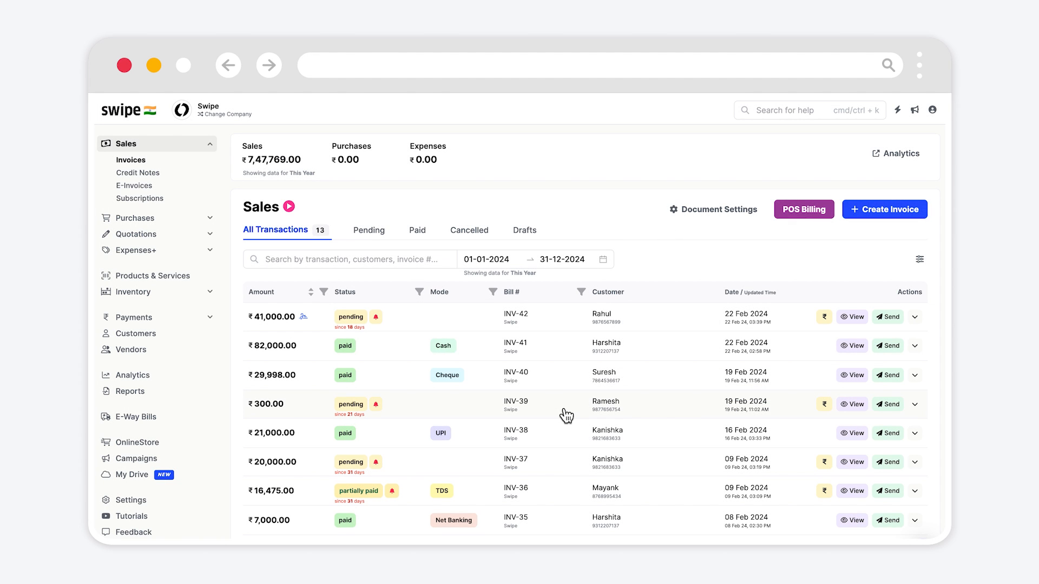